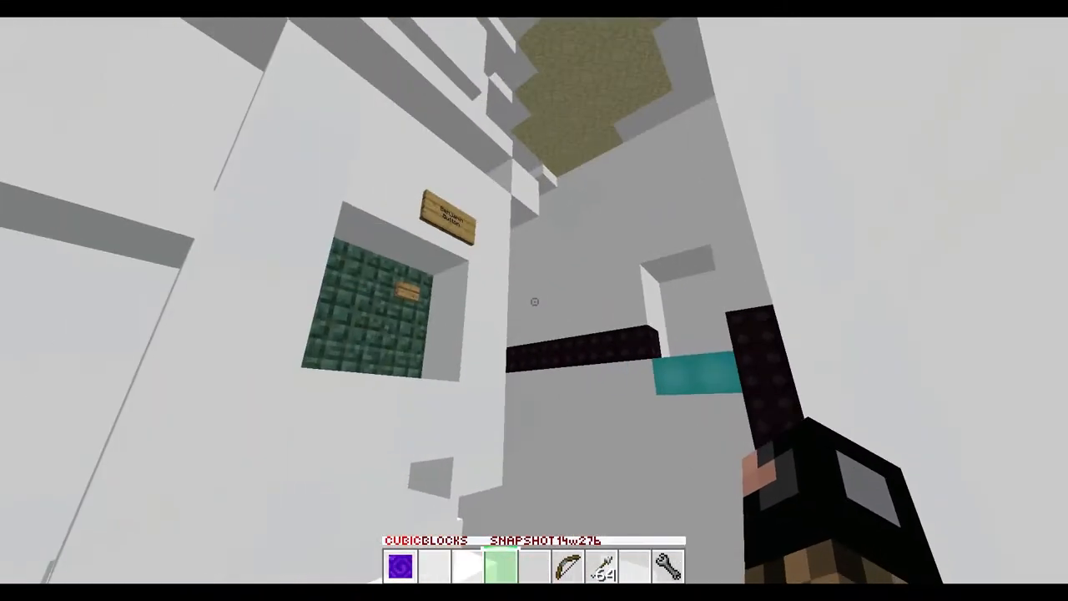
pyautogui.moveTo(534, 301)
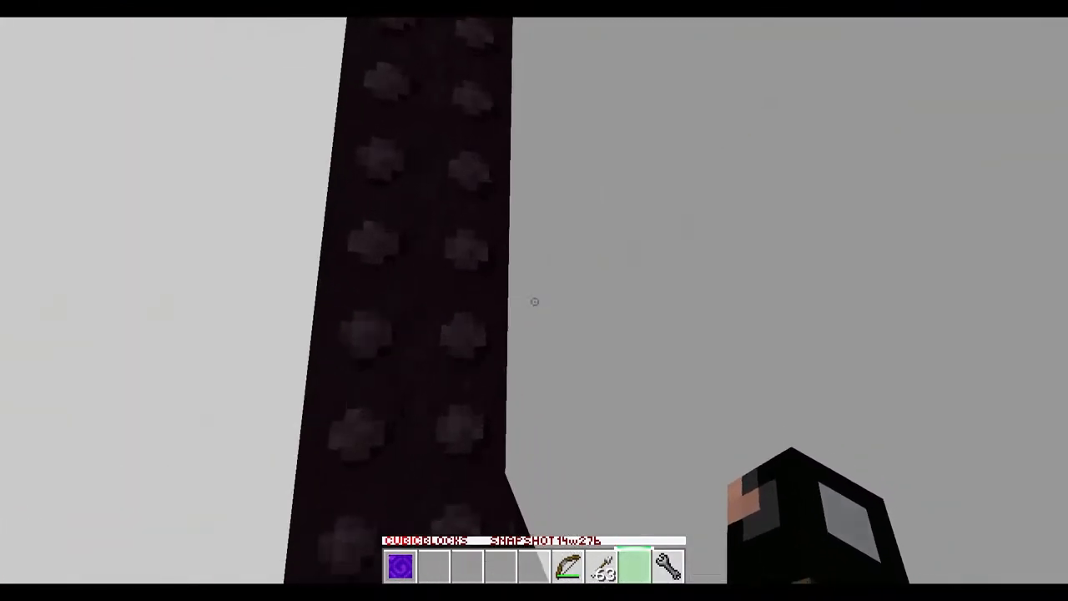
pyautogui.moveTo(534, 300)
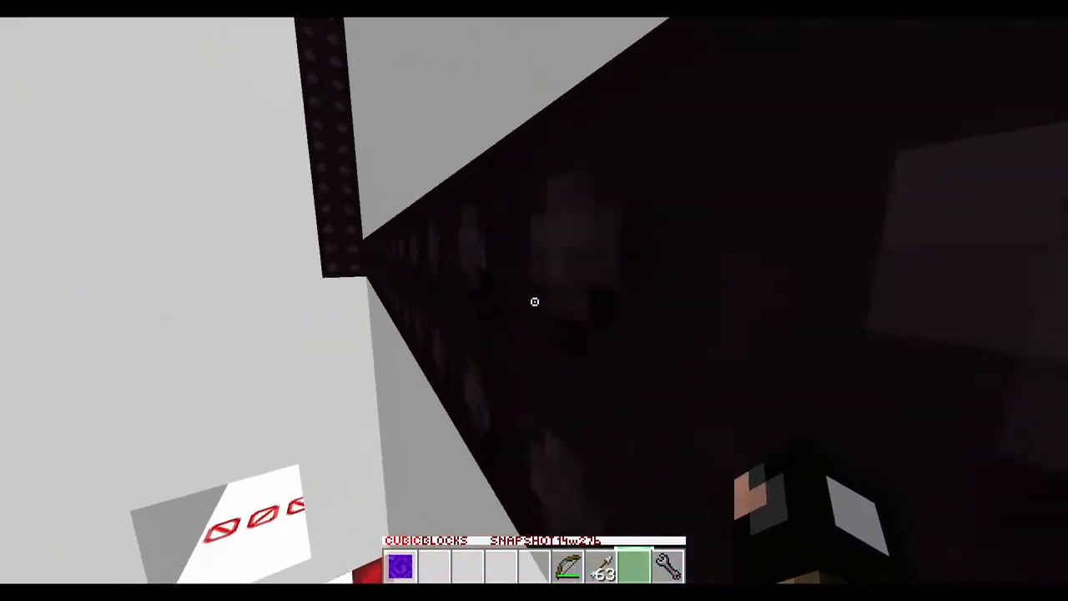
pyautogui.moveTo(533, 300)
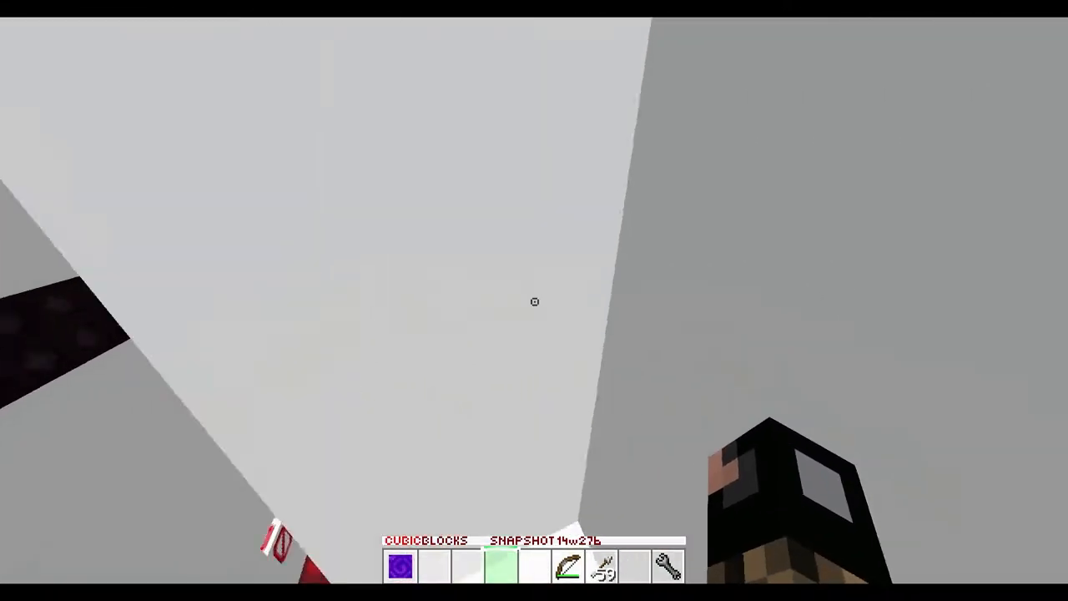
pyautogui.moveTo(534, 300)
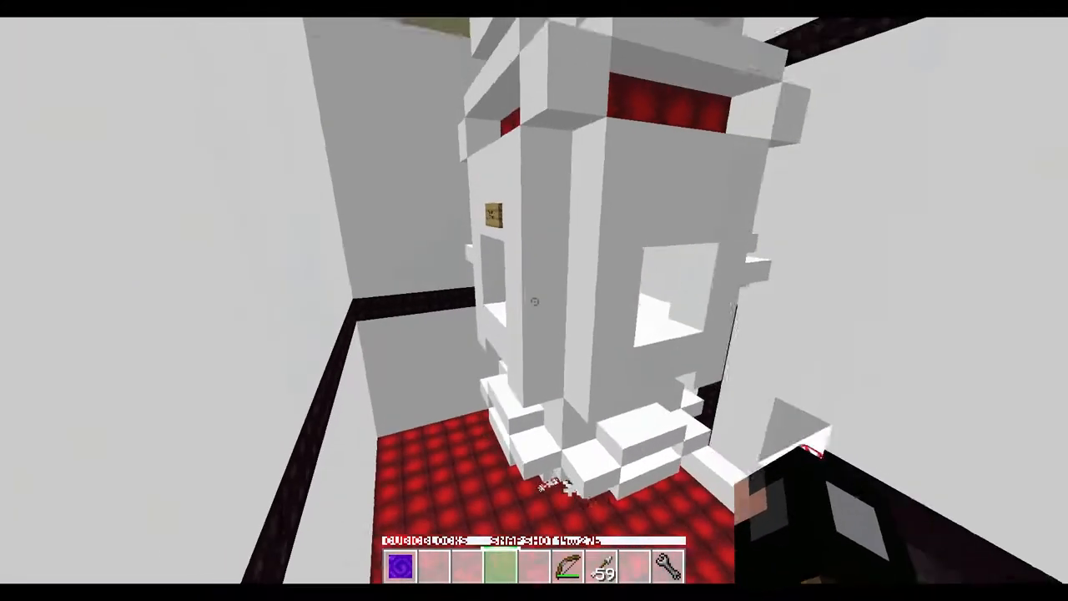
pyautogui.moveTo(534, 300)
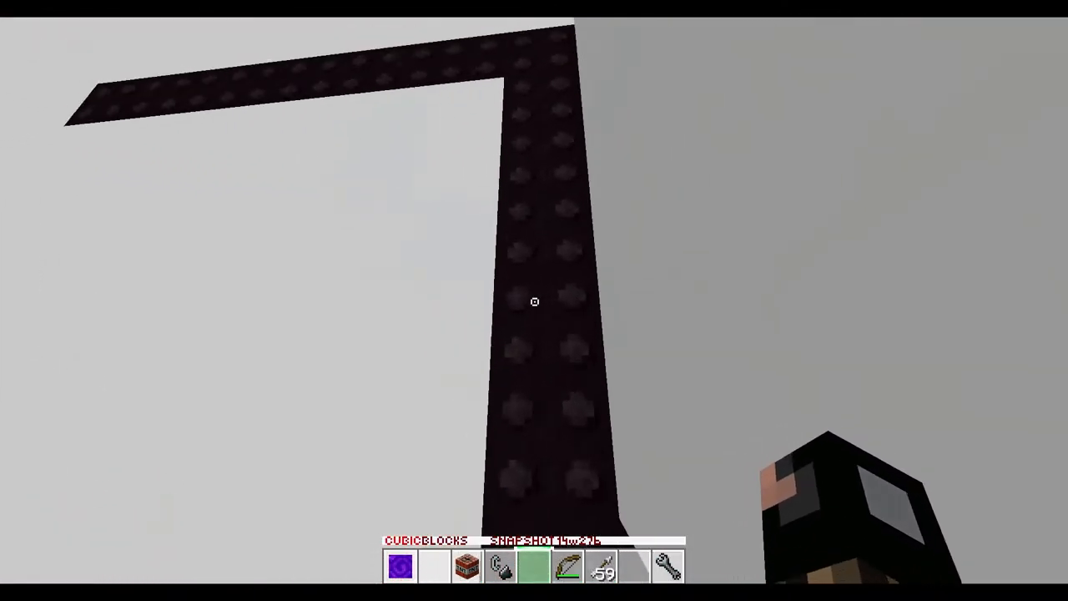
pyautogui.moveTo(534, 300)
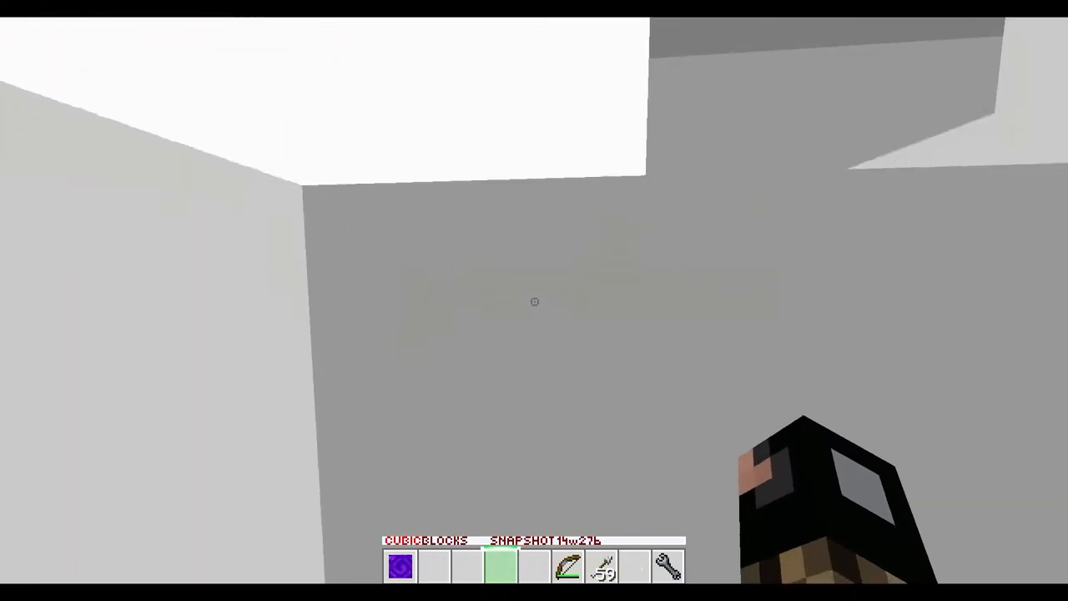
pyautogui.moveTo(534, 300)
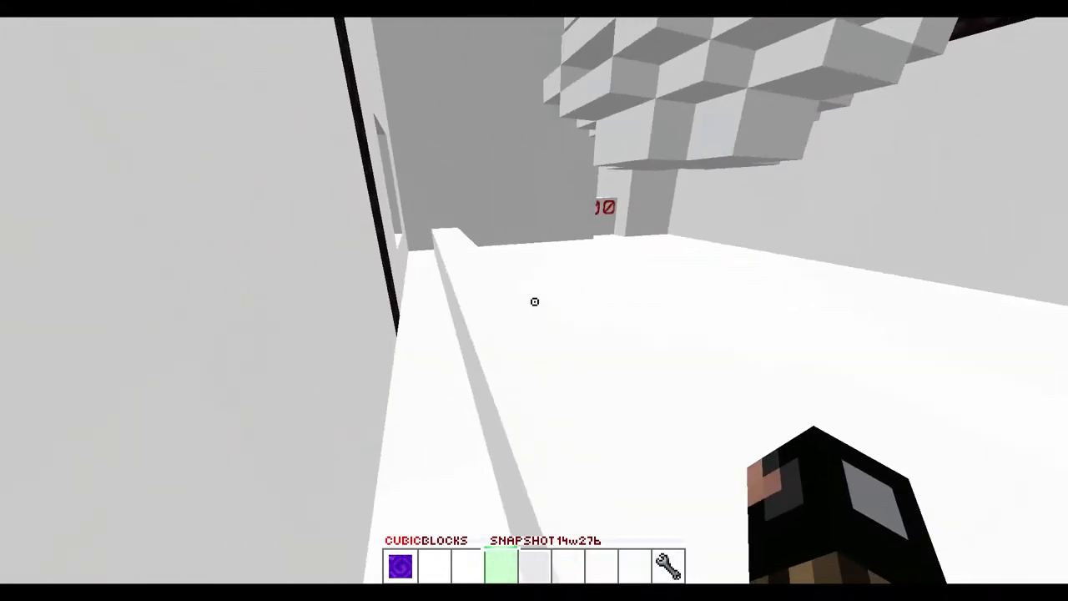
pyautogui.moveTo(534, 301)
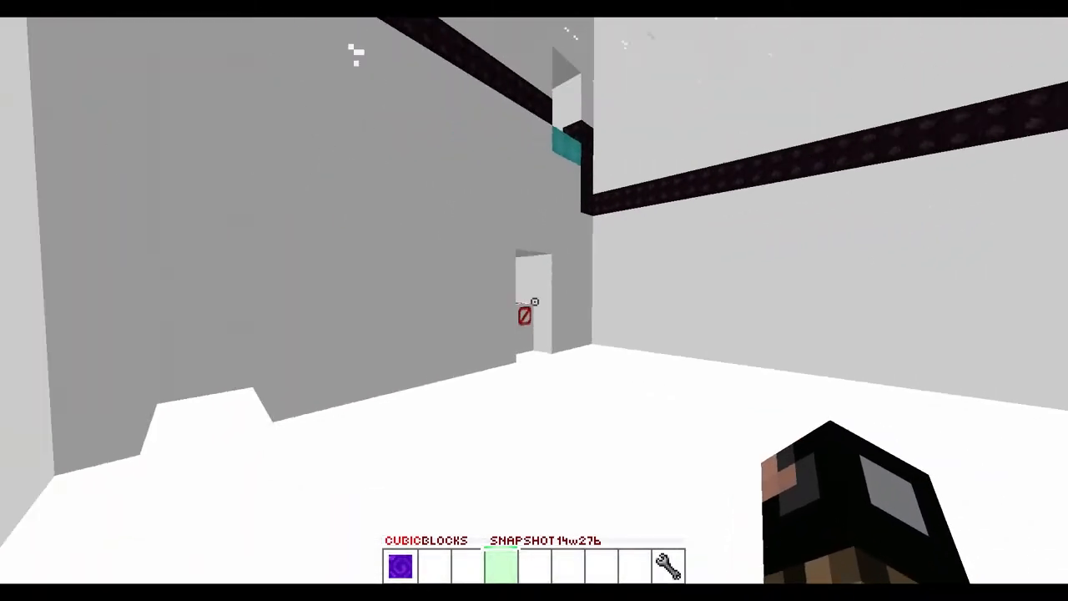
pyautogui.moveTo(534, 300)
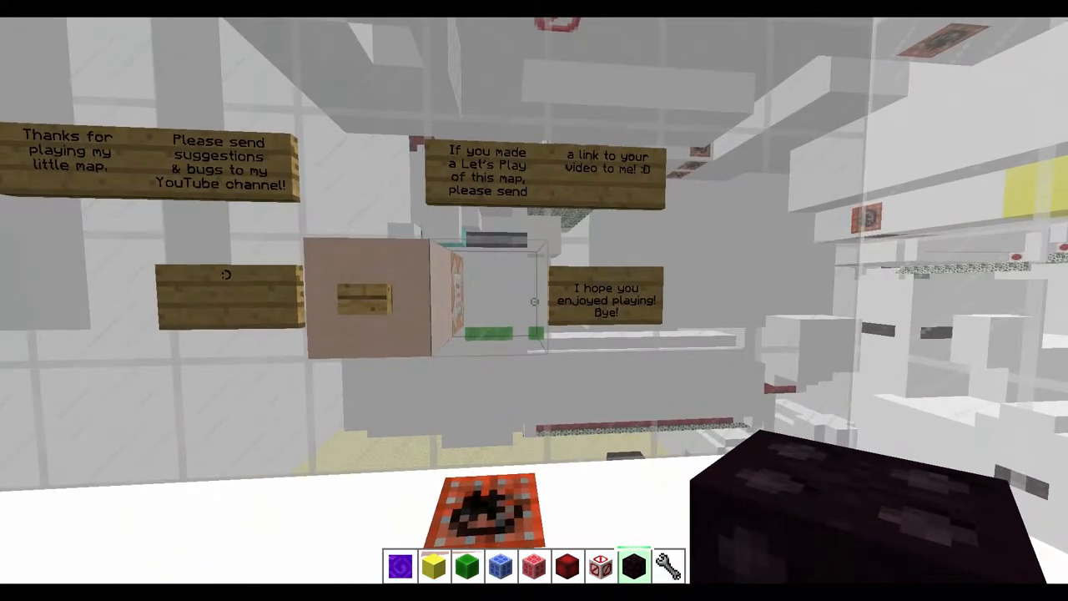
# Step: Enter the credits room and view the map's hidden redstone machinery from above
pyautogui.press('e')
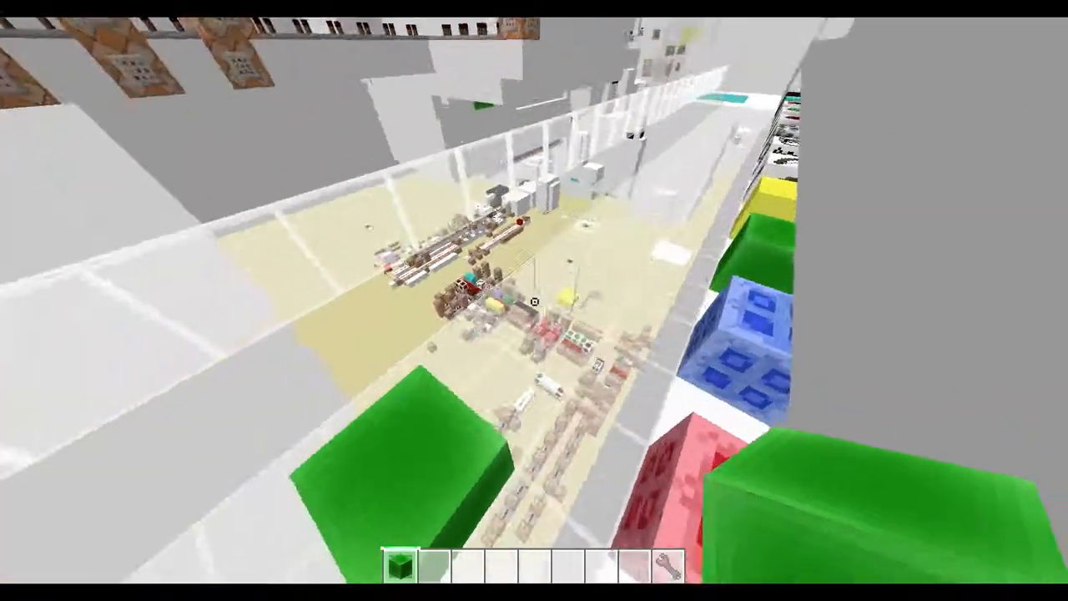
# Step: Fly over the sandy plain filled with command-block circuitry toward the tall gray wall
pyautogui.press('e')
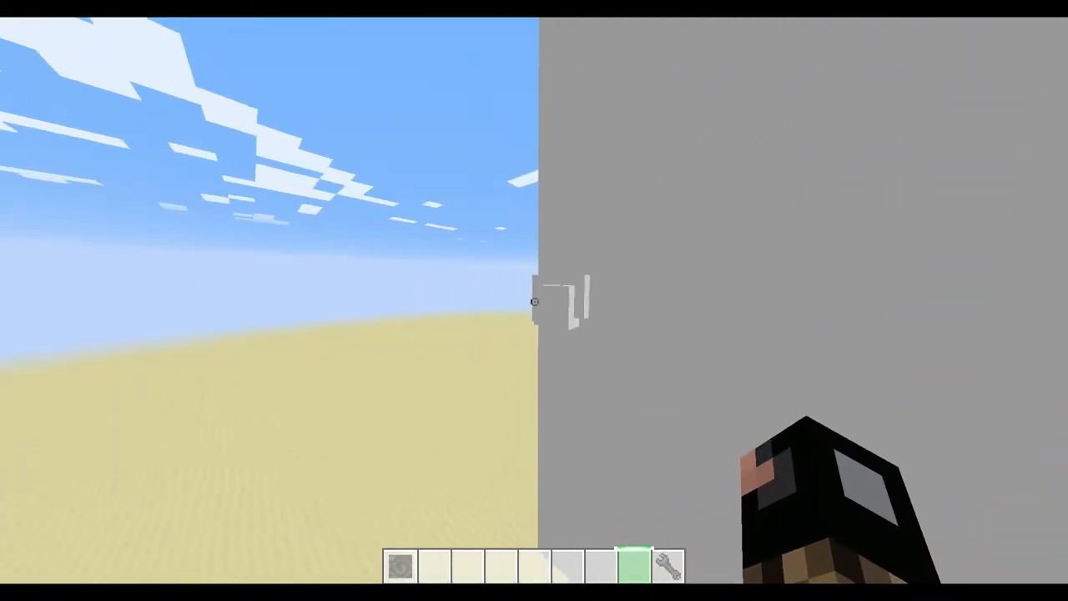
pyautogui.moveTo(534, 300)
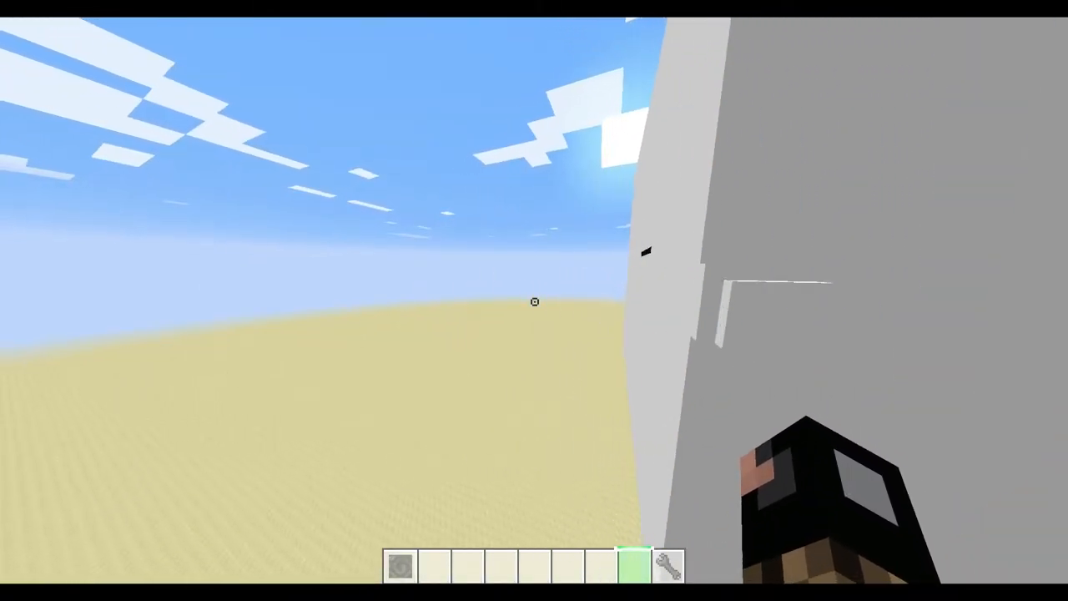
pyautogui.moveTo(533, 300)
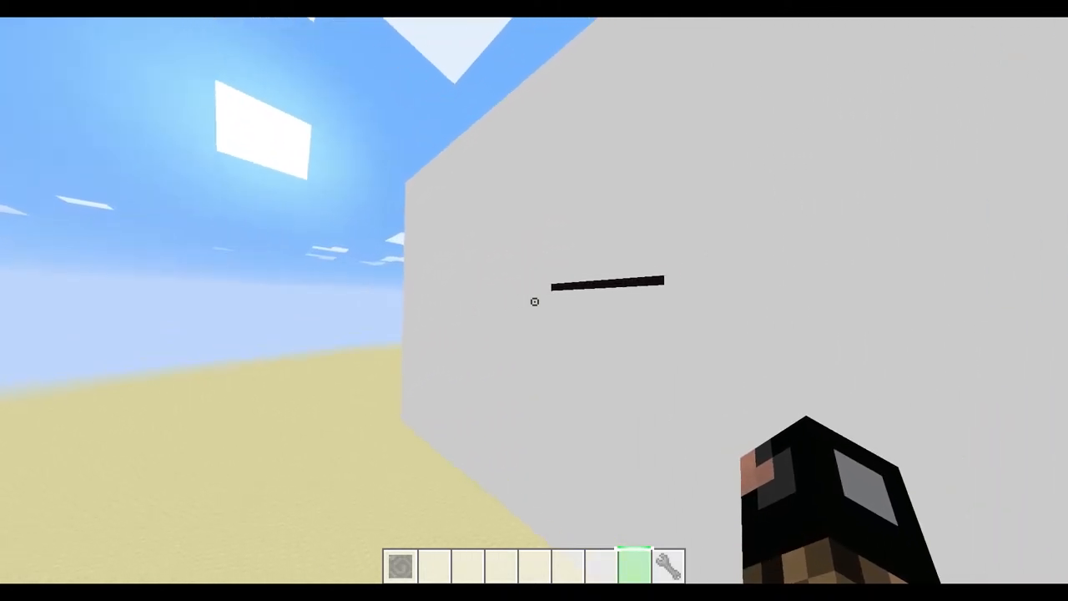
pyautogui.moveTo(534, 301)
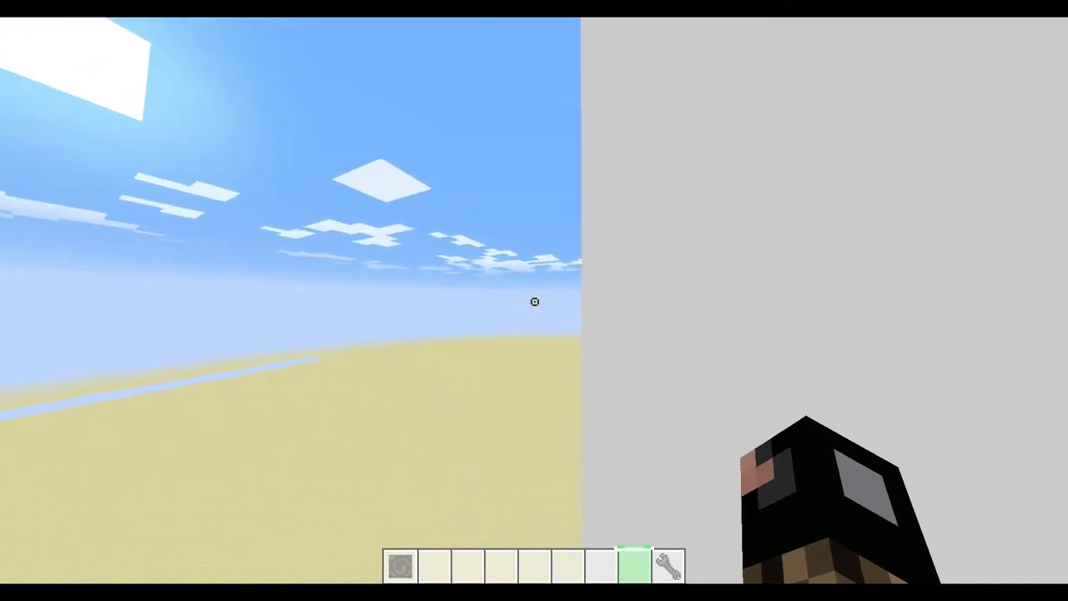
pyautogui.moveTo(534, 300)
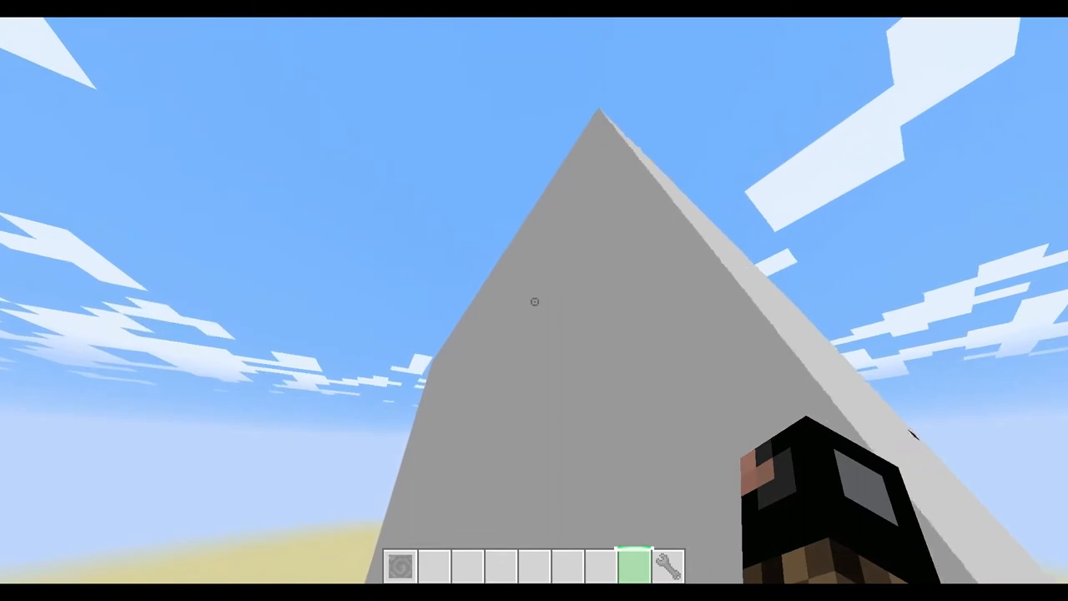
pyautogui.moveTo(534, 300)
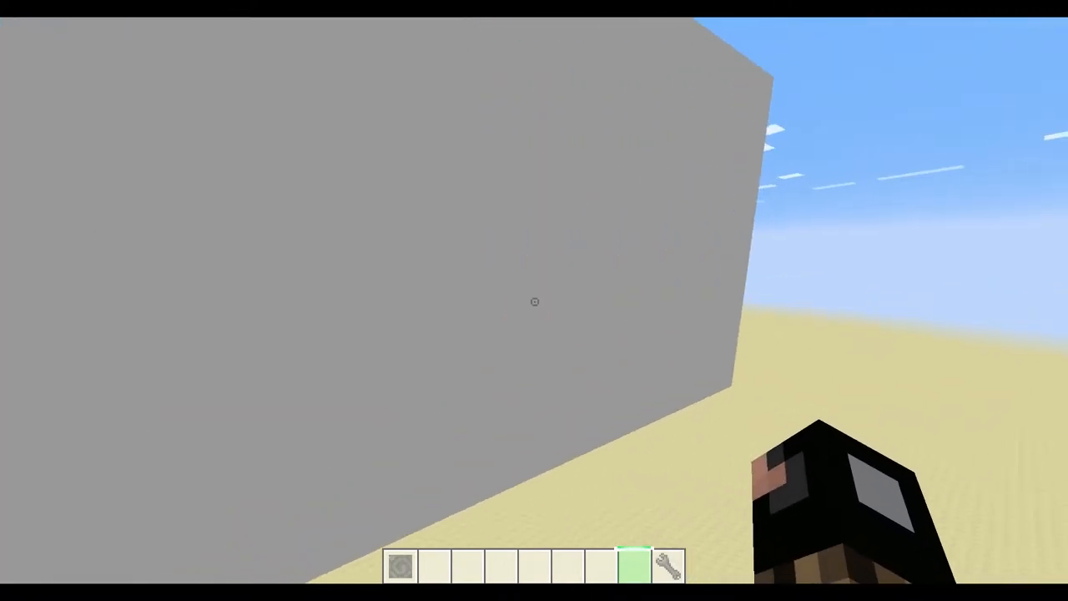
pyautogui.moveTo(534, 301)
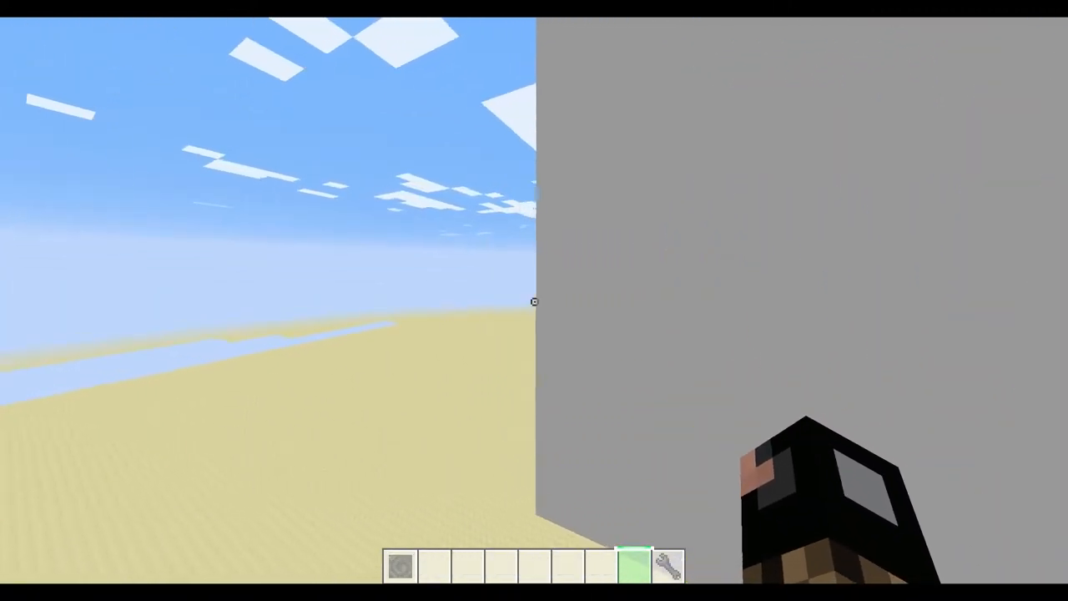
pyautogui.moveTo(534, 300)
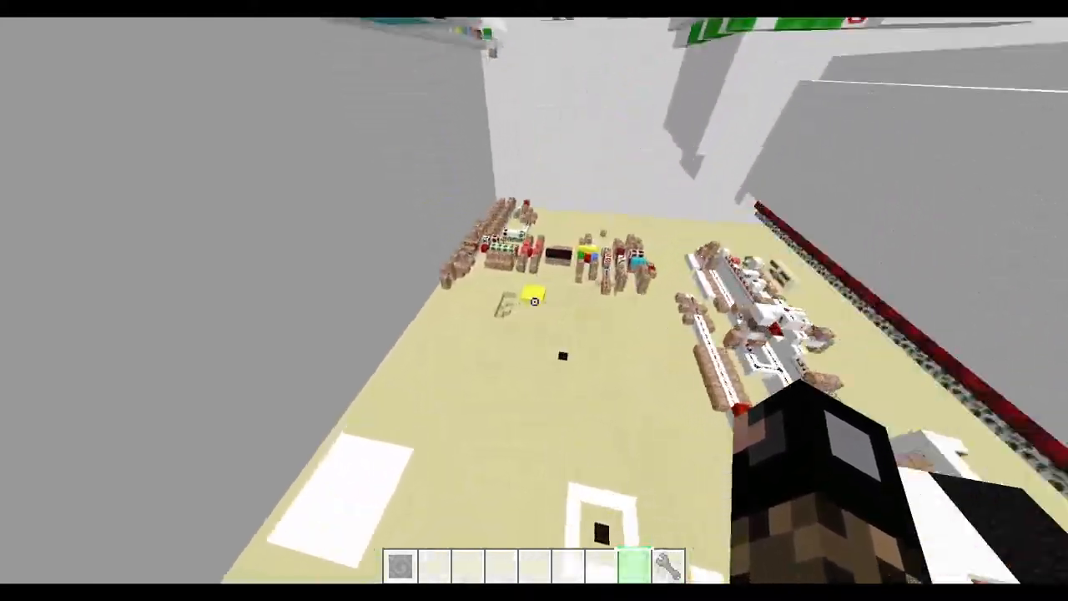
pyautogui.moveTo(534, 300)
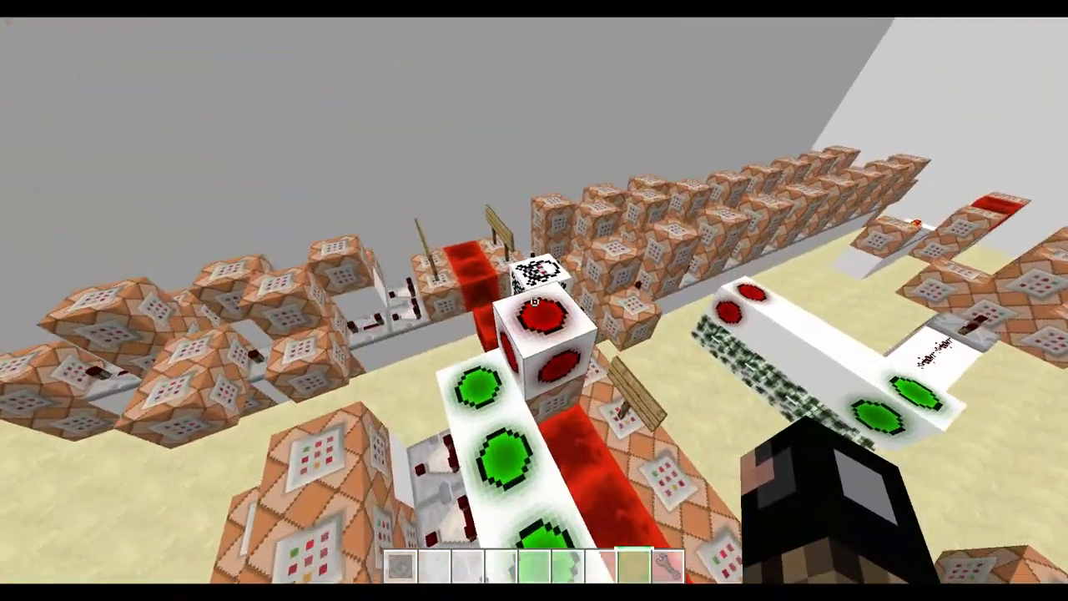
pyautogui.moveTo(534, 300)
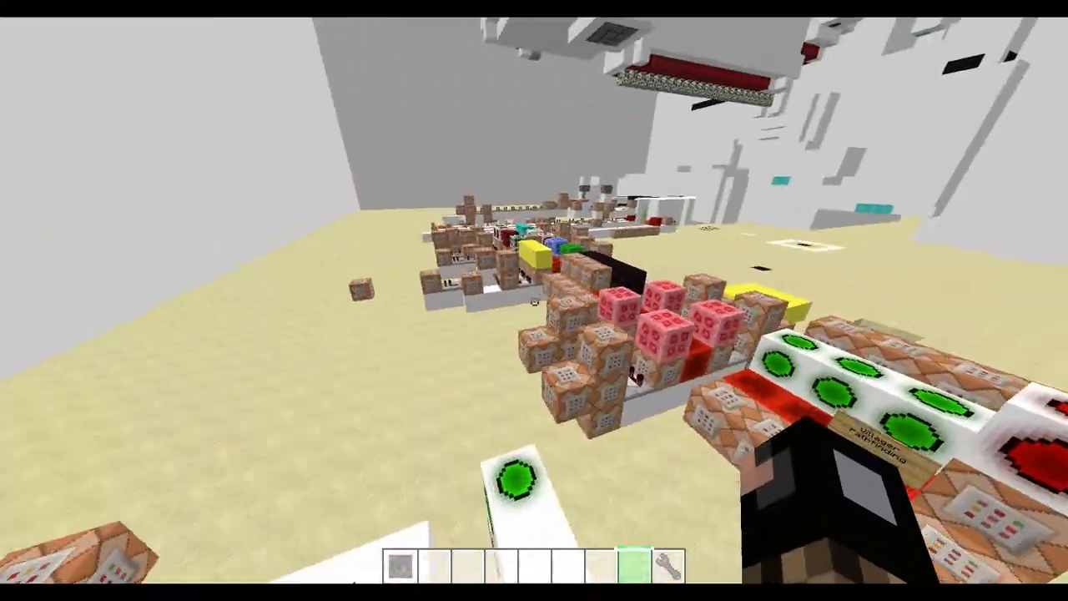